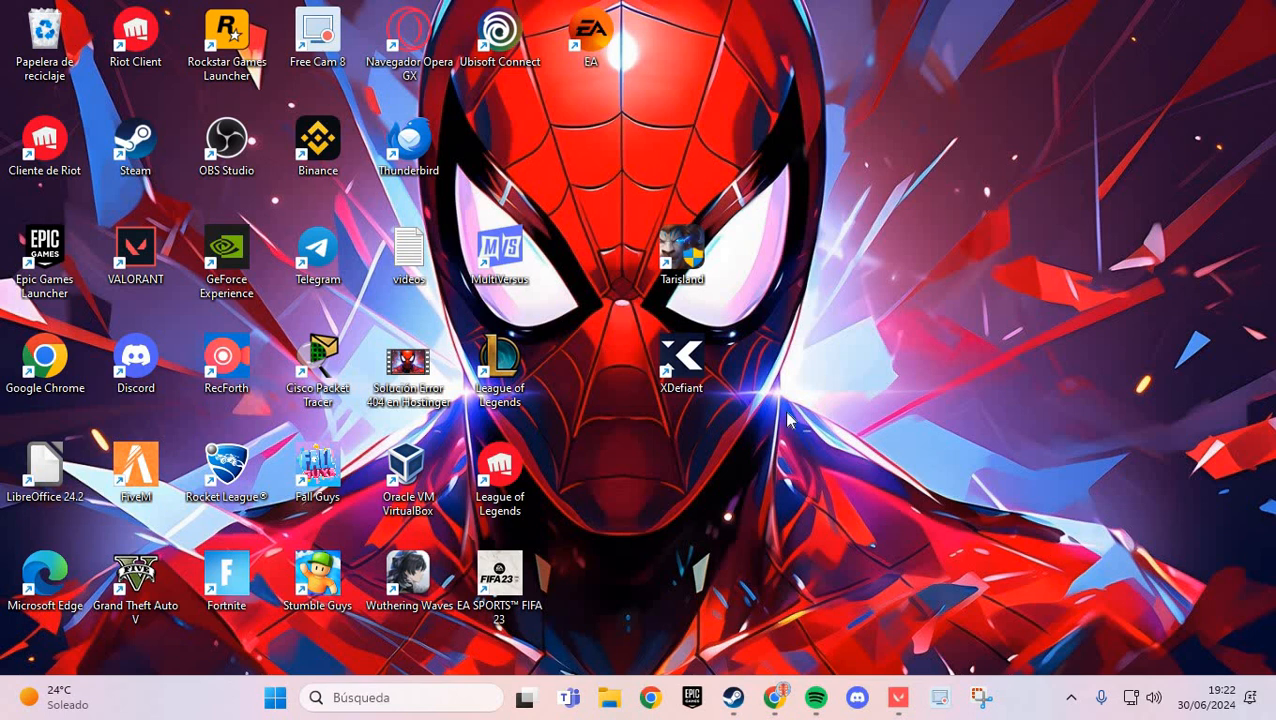
mouse_move(789, 432)
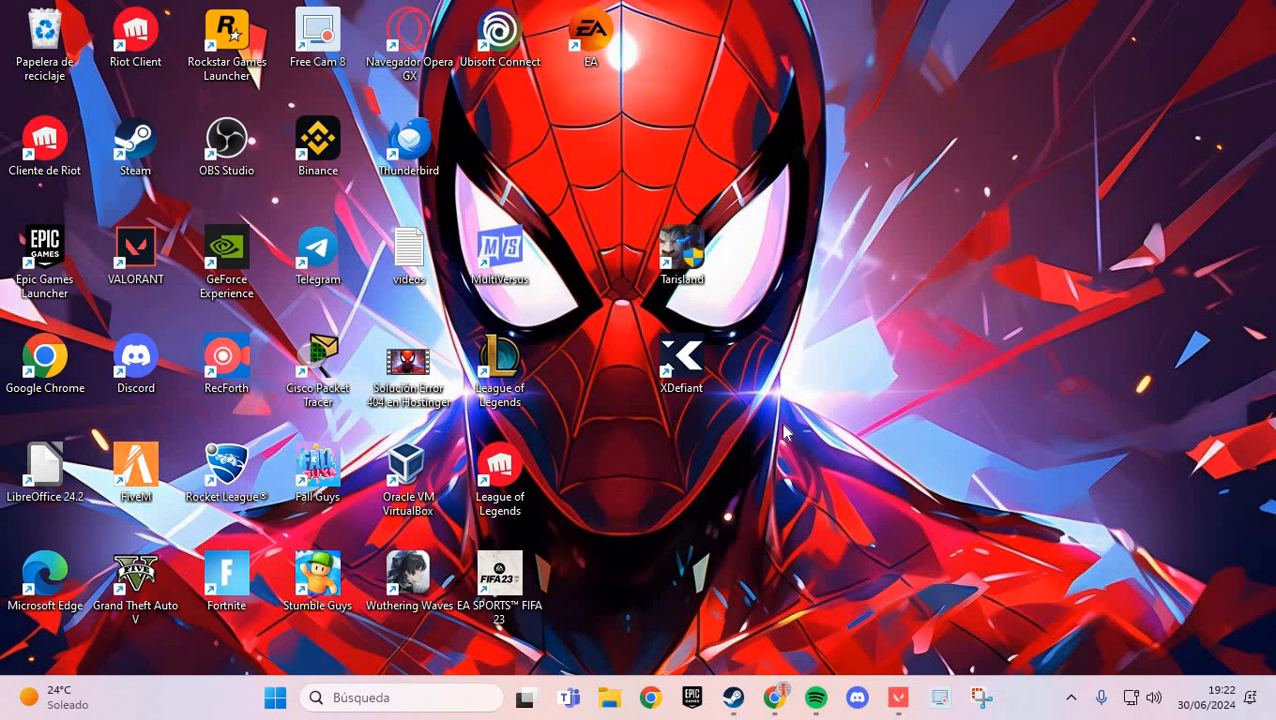
mouse_move(845, 452)
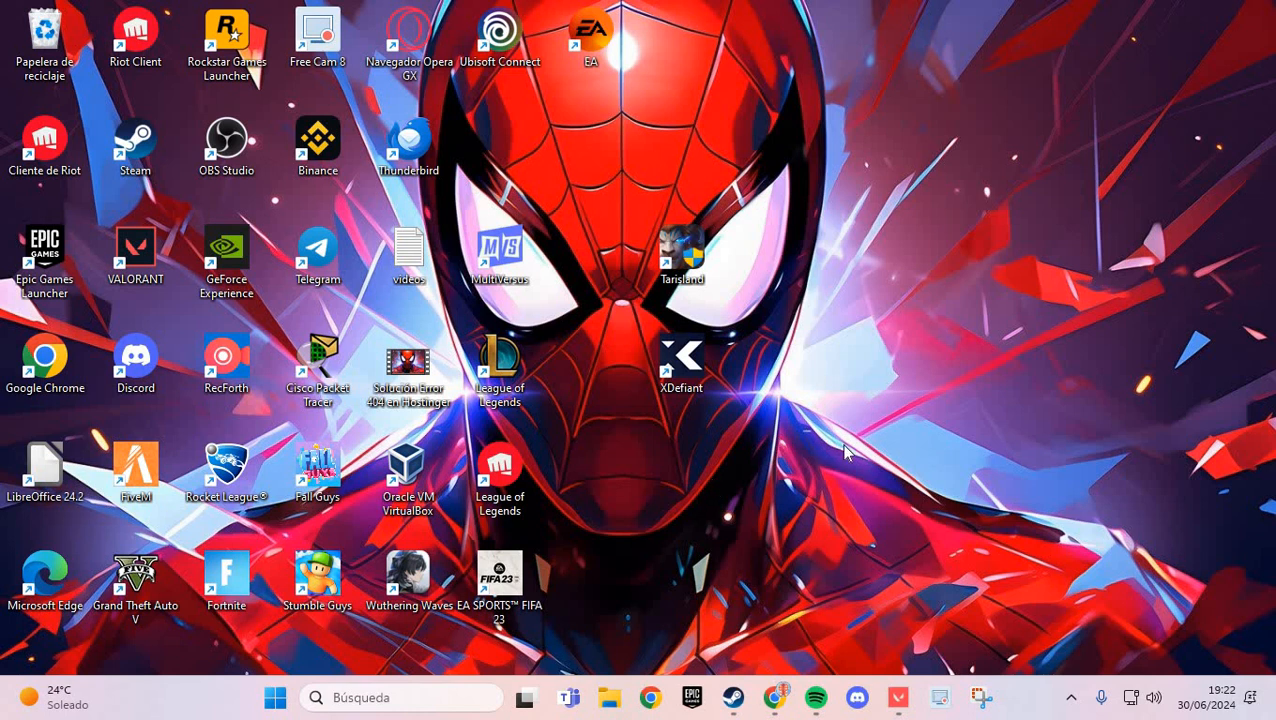
mouse_move(868, 575)
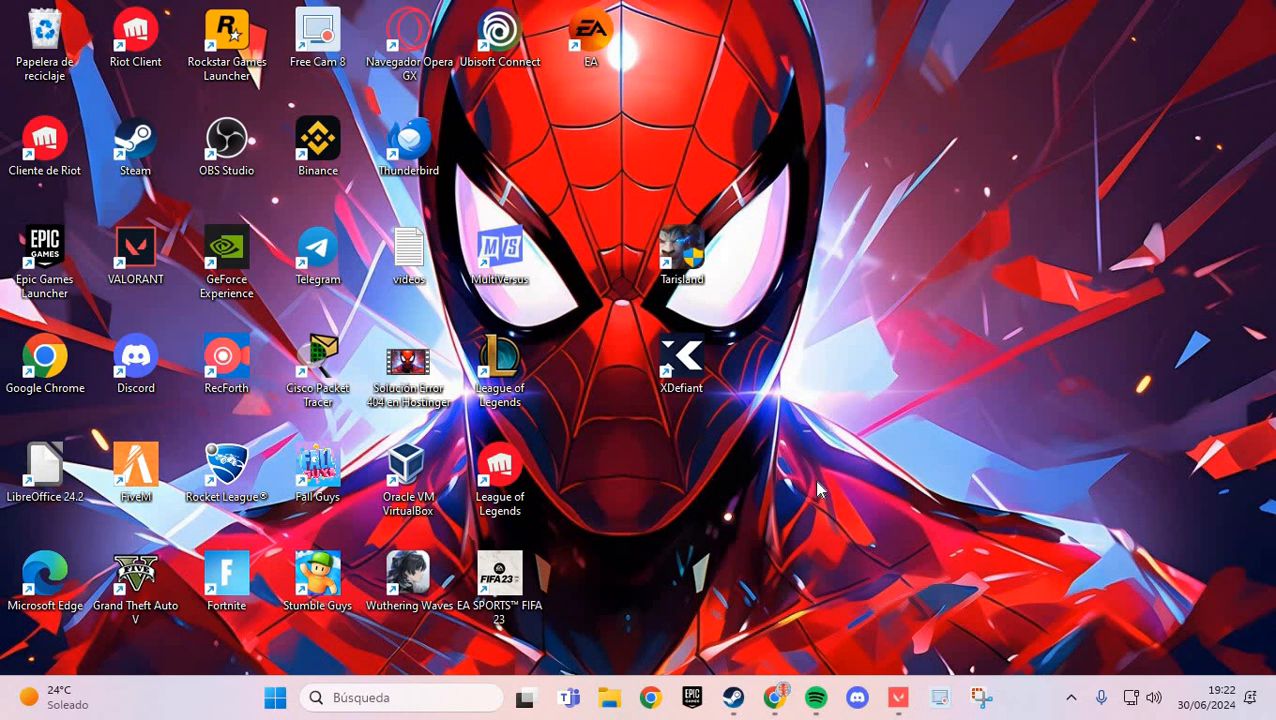
mouse_move(740, 665)
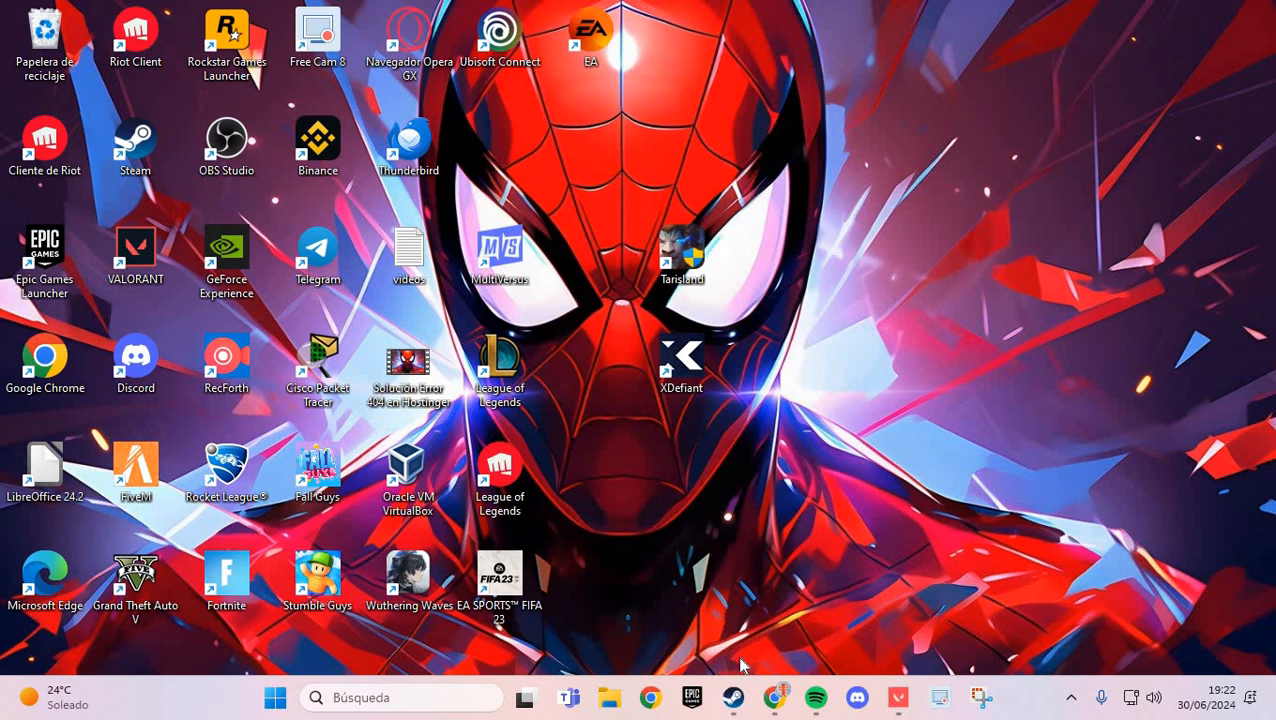
- Launch Steam and reach its Settings window on the Account page
click(732, 697)
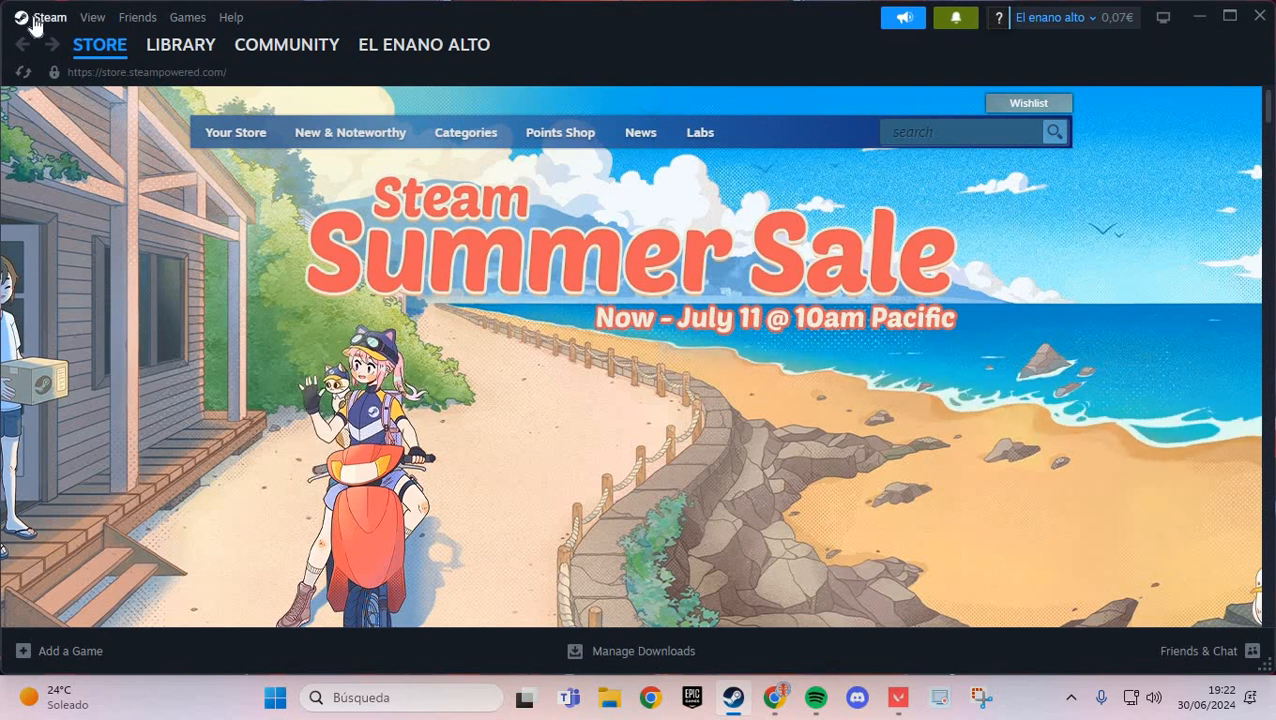
click(49, 17)
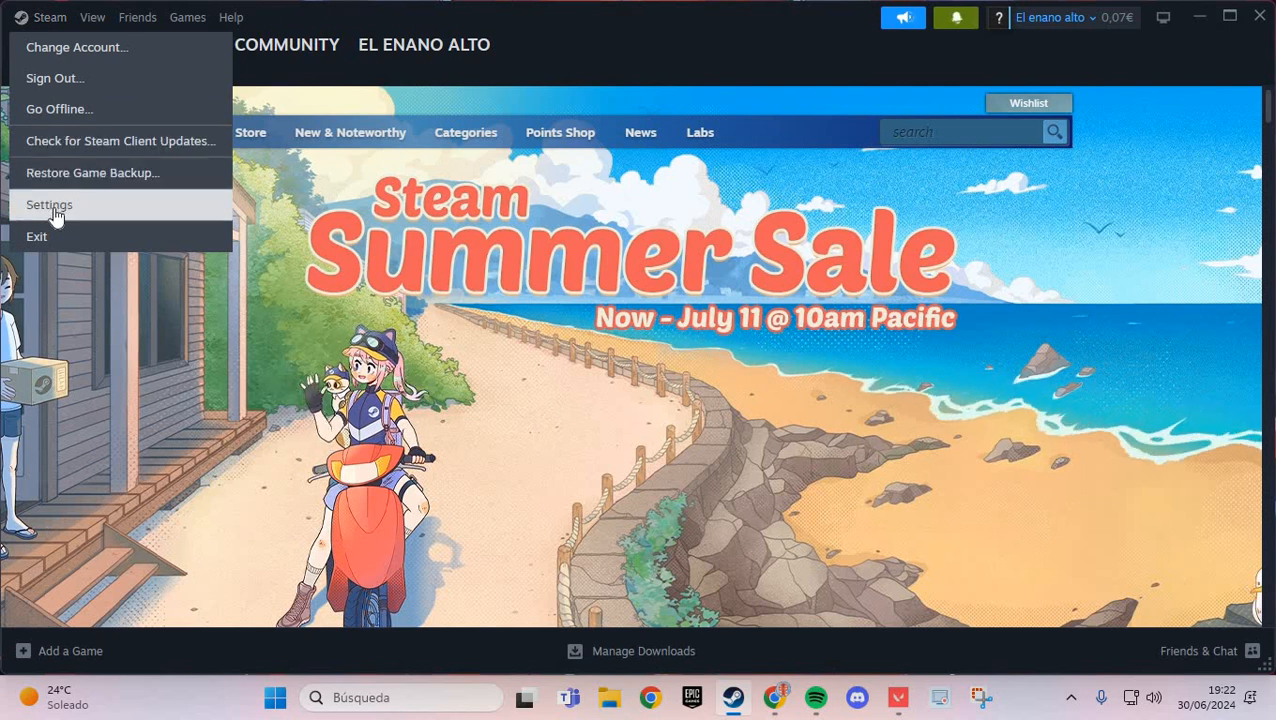
click(49, 204)
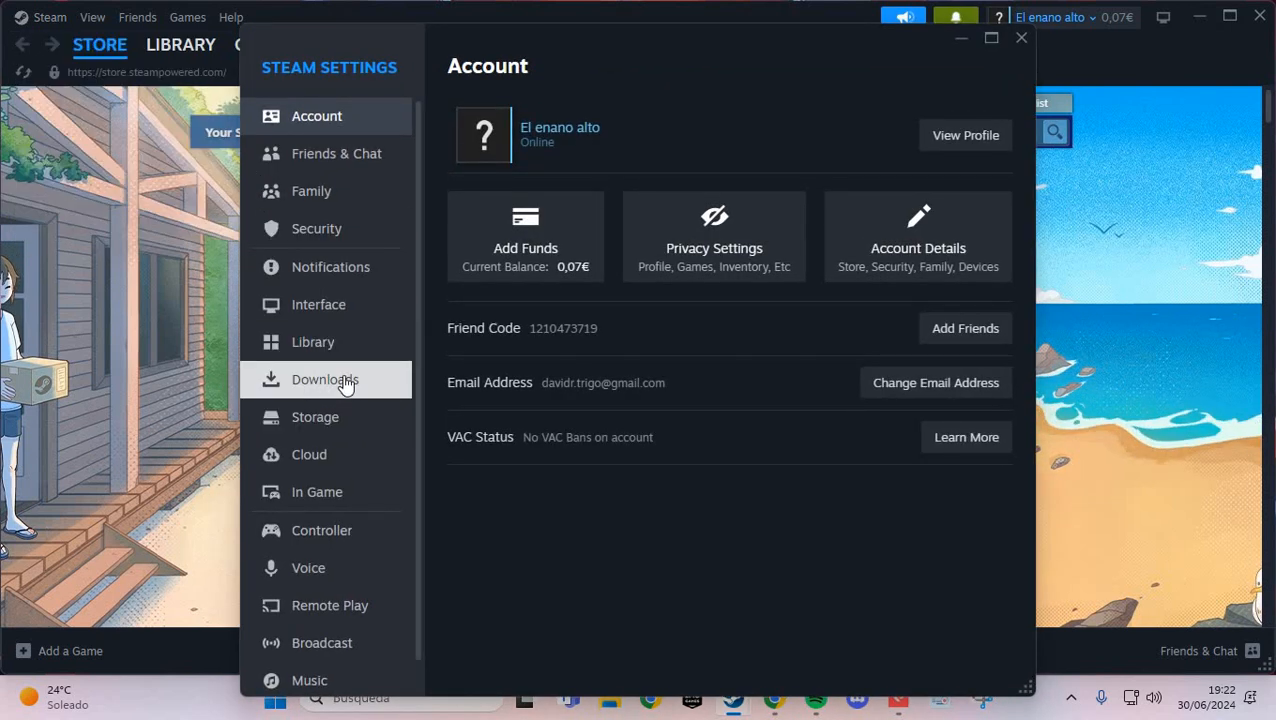
- In Downloads settings, start Clear Cache, dismiss its confirmation and close Settings
click(324, 379)
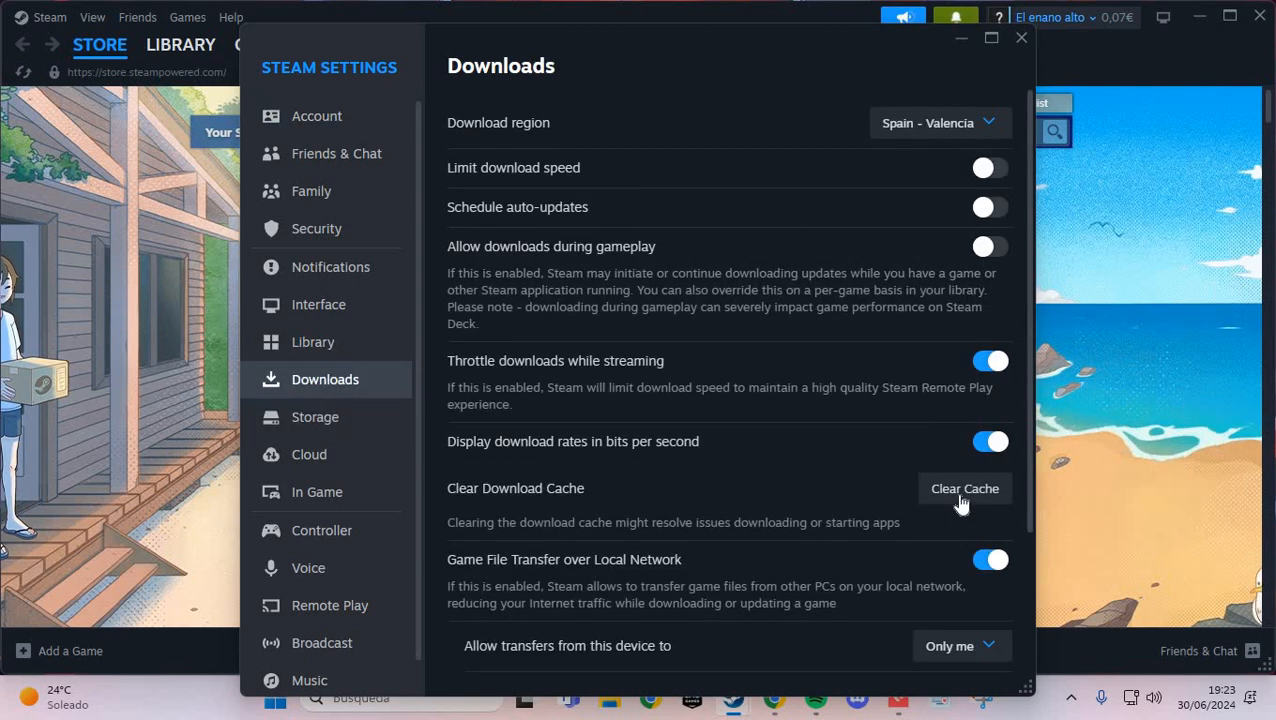
click(964, 488)
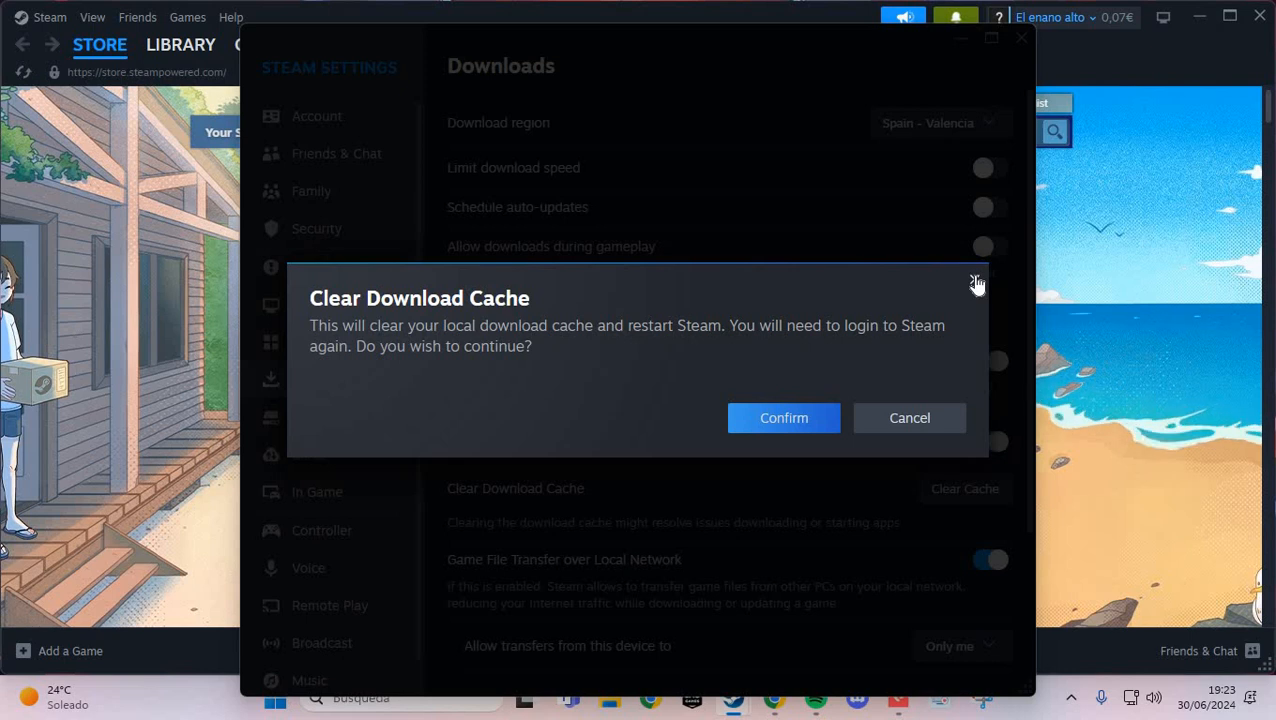
click(909, 417)
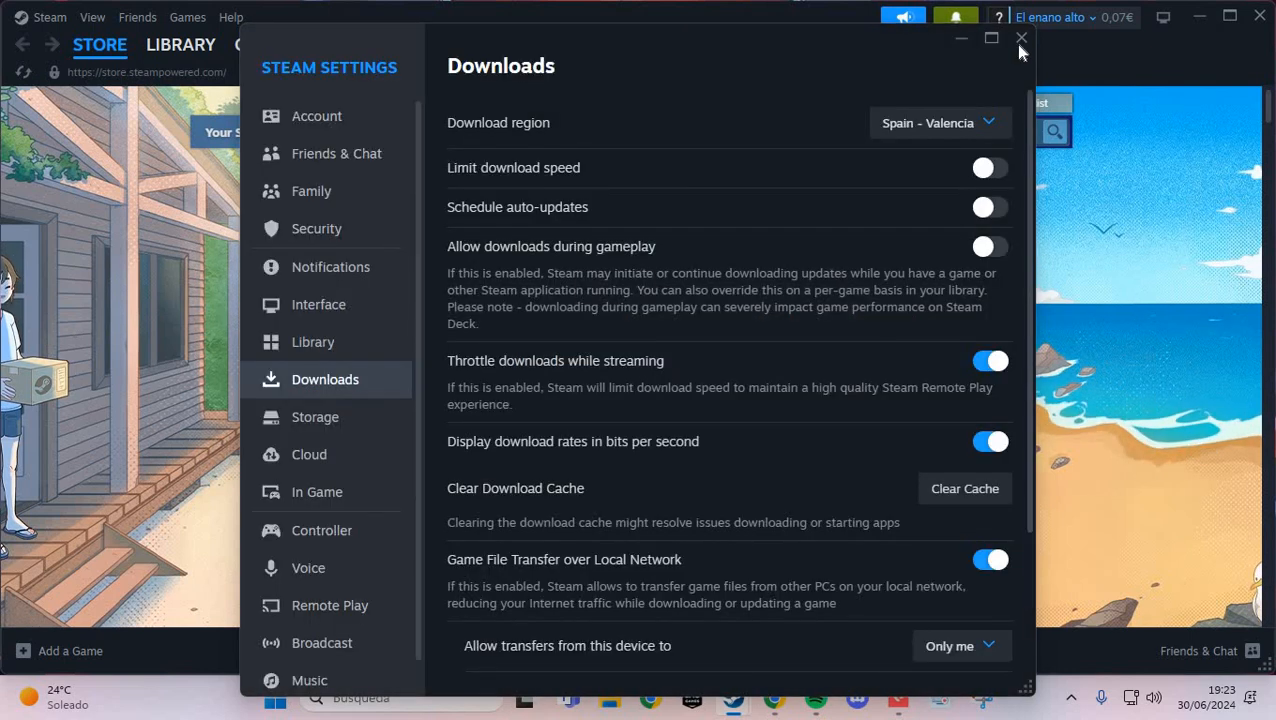
click(1021, 38)
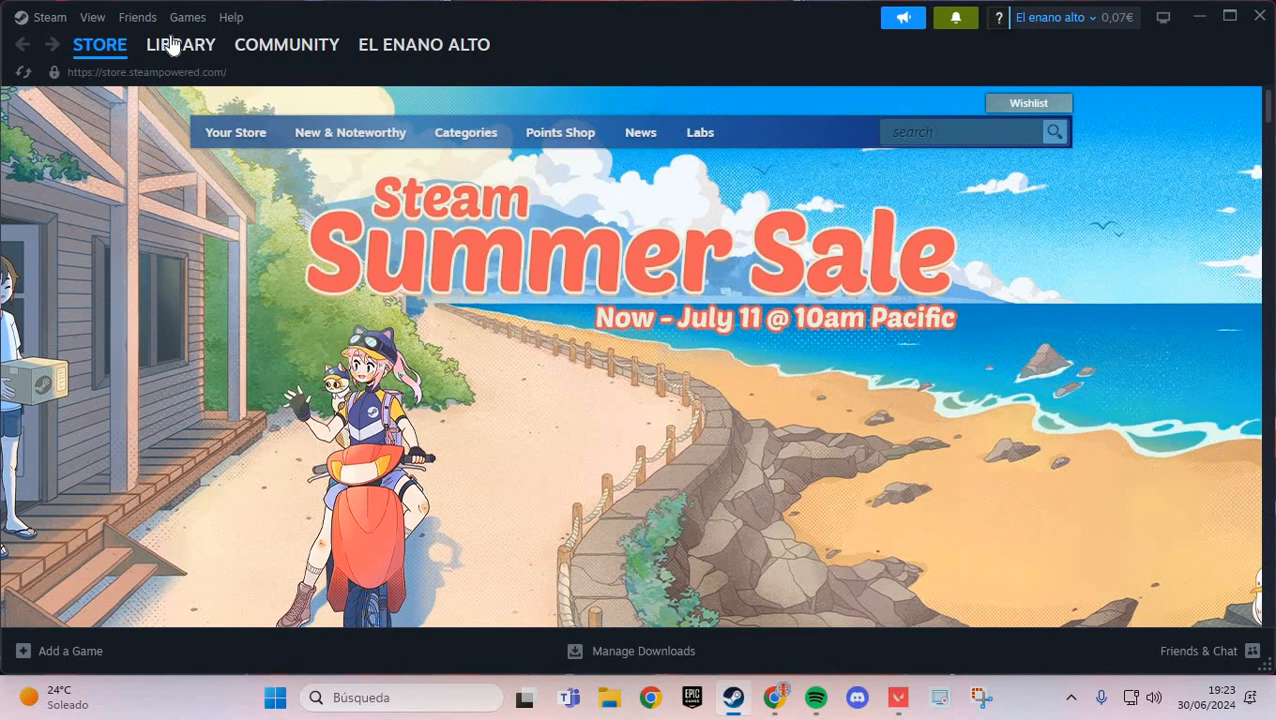
- From Library Home, reach EA SPORTS FIFA 23's Properties showing launch option -dx11
click(181, 44)
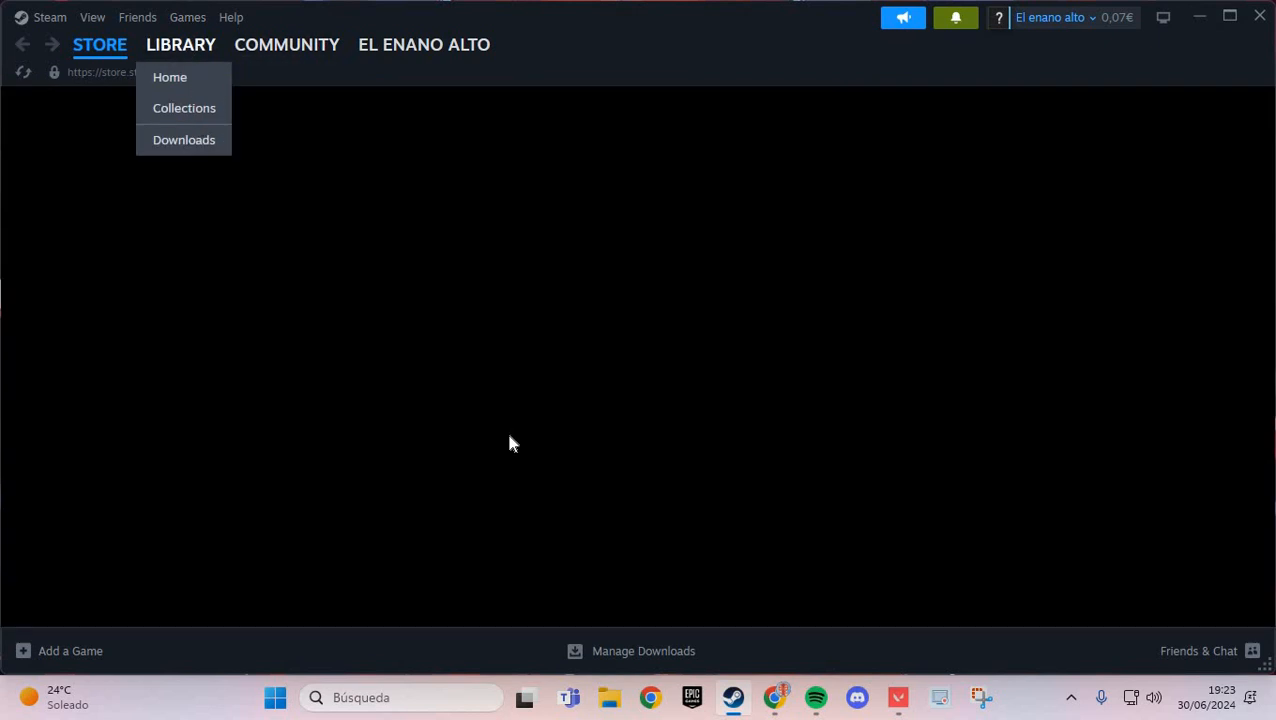
click(170, 77)
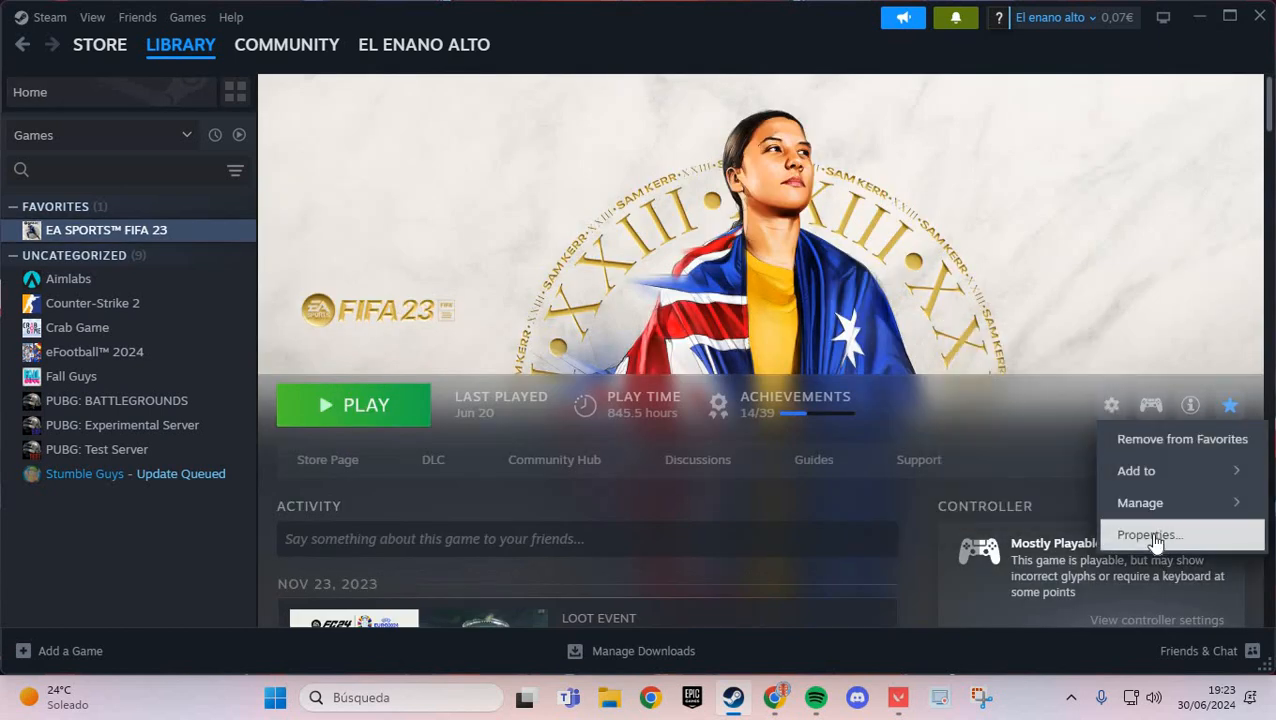
click(1147, 534)
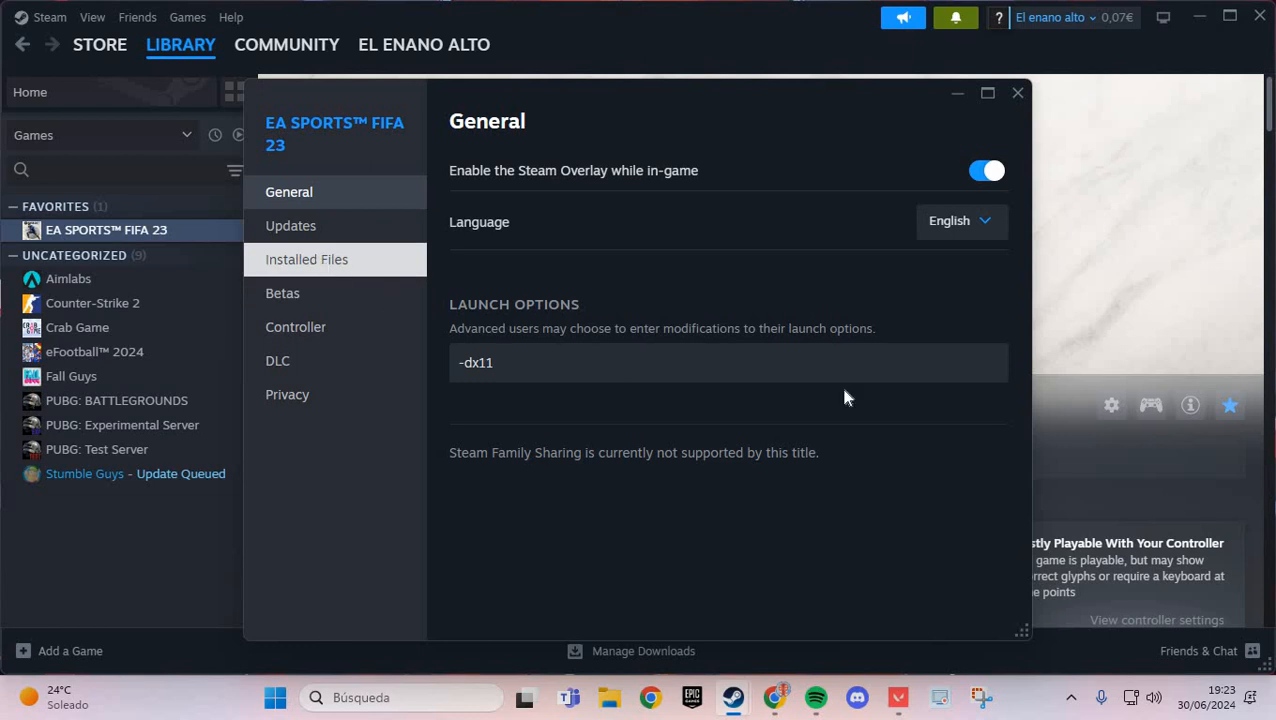
- View FIFA 23's Installed Files (47.52 GB) and return to the General page
click(306, 259)
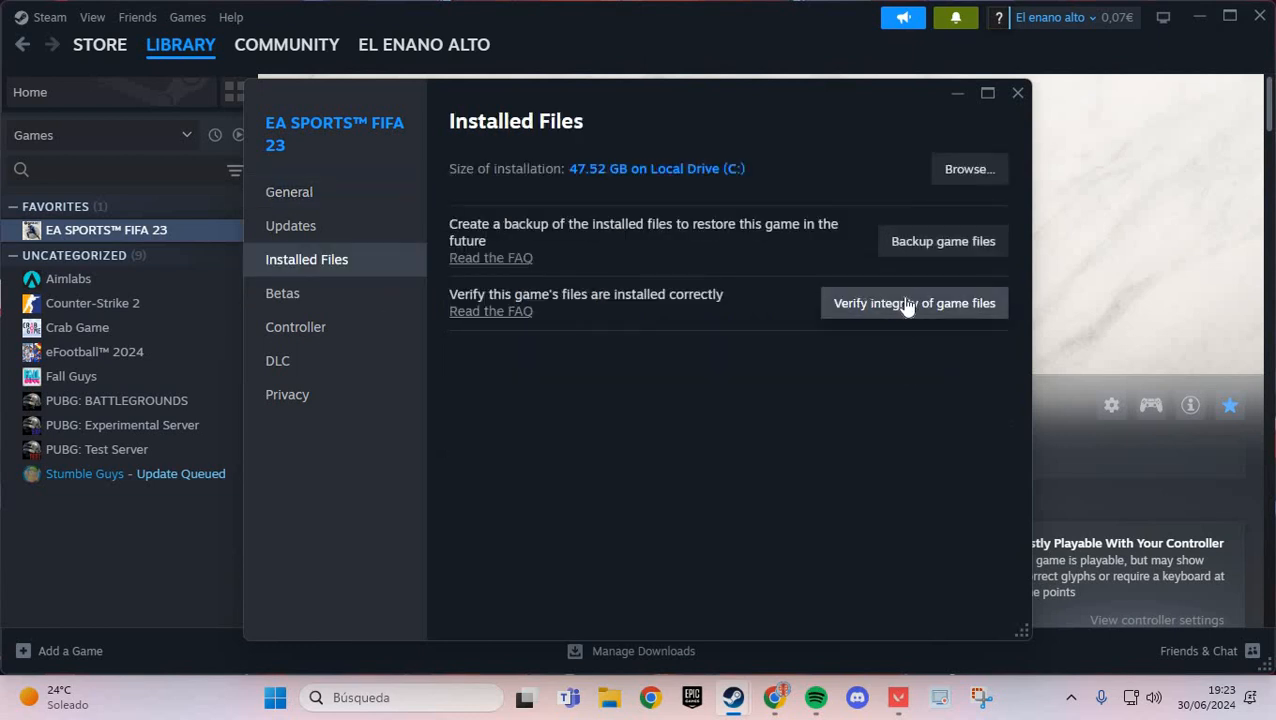
mouse_move(963, 300)
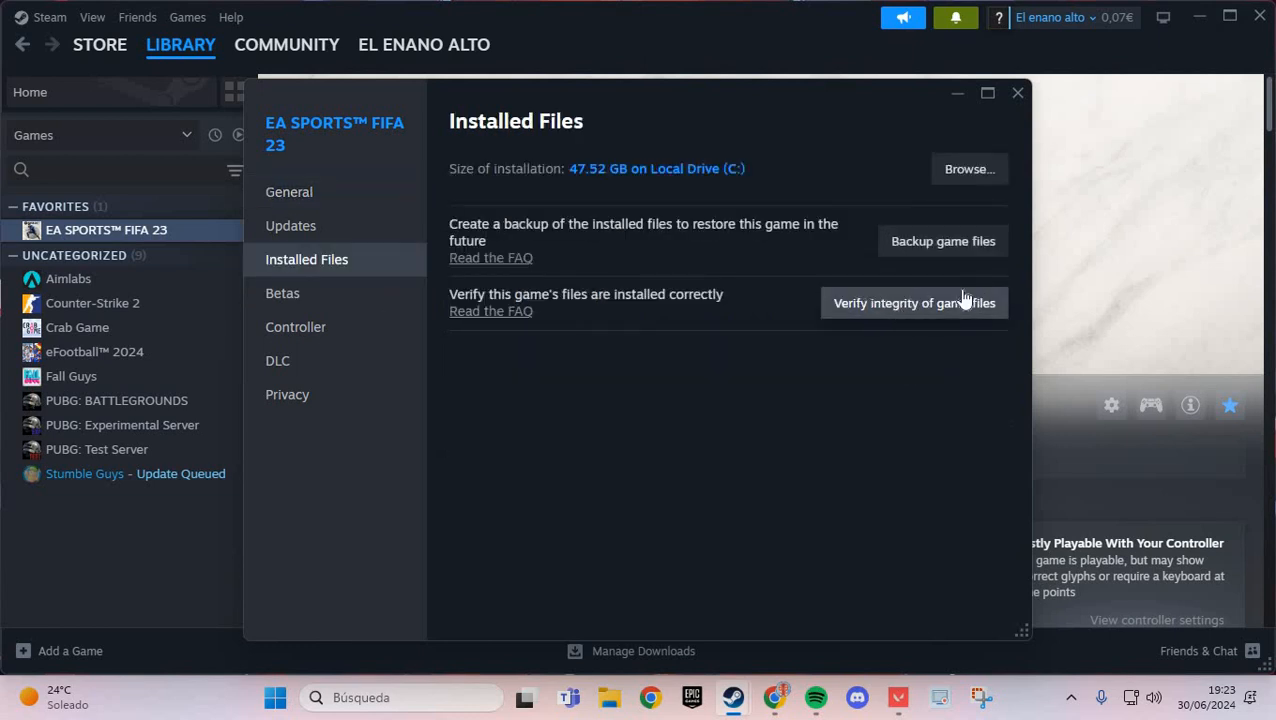
mouse_move(687, 403)
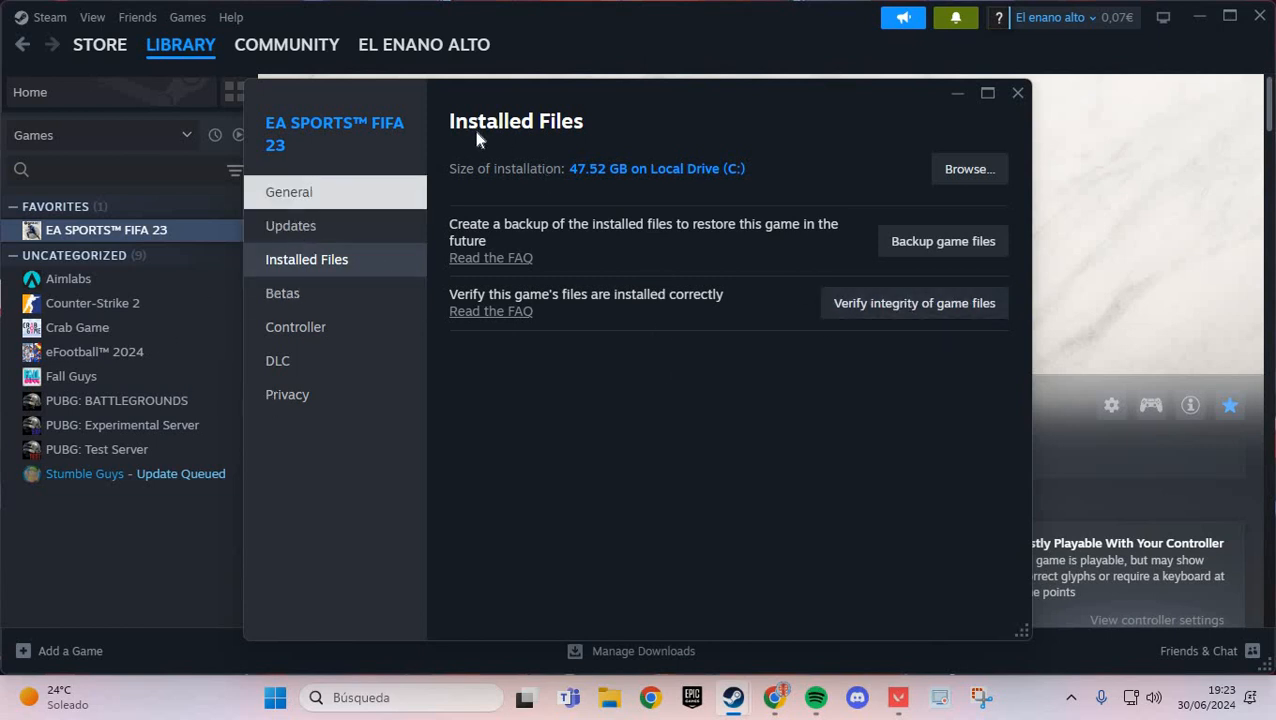
mouse_move(465, 296)
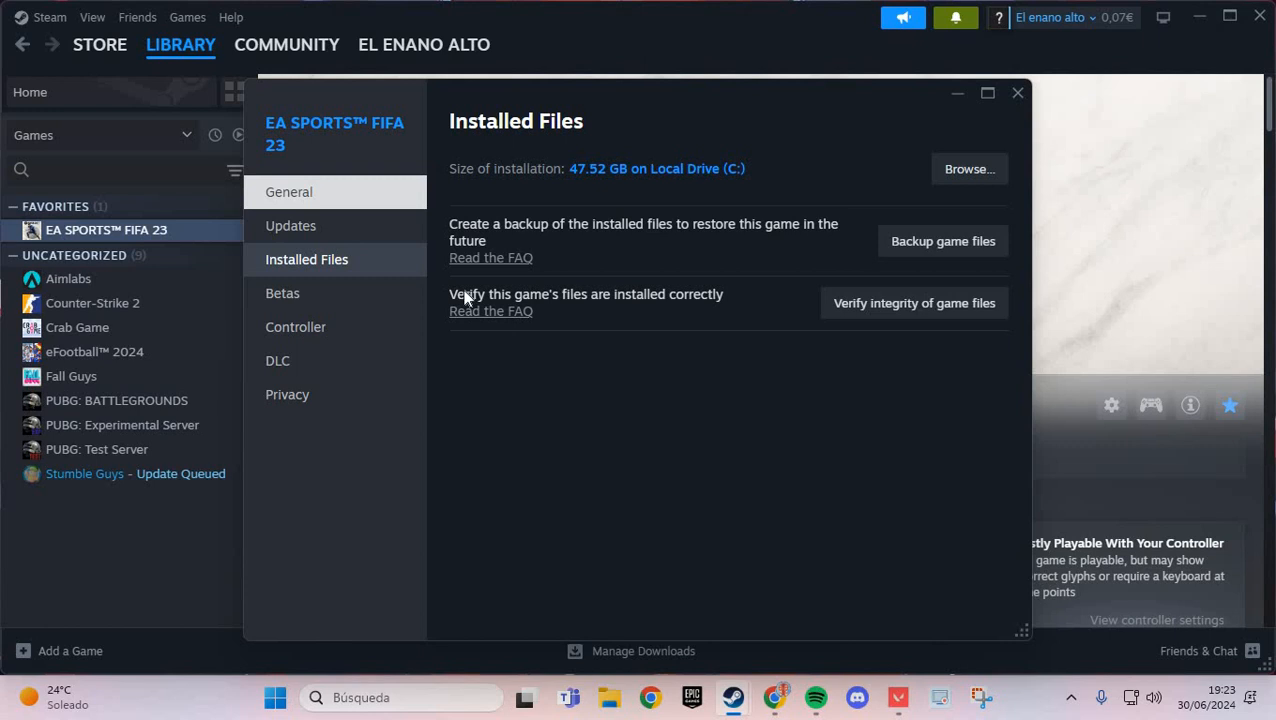
click(288, 191)
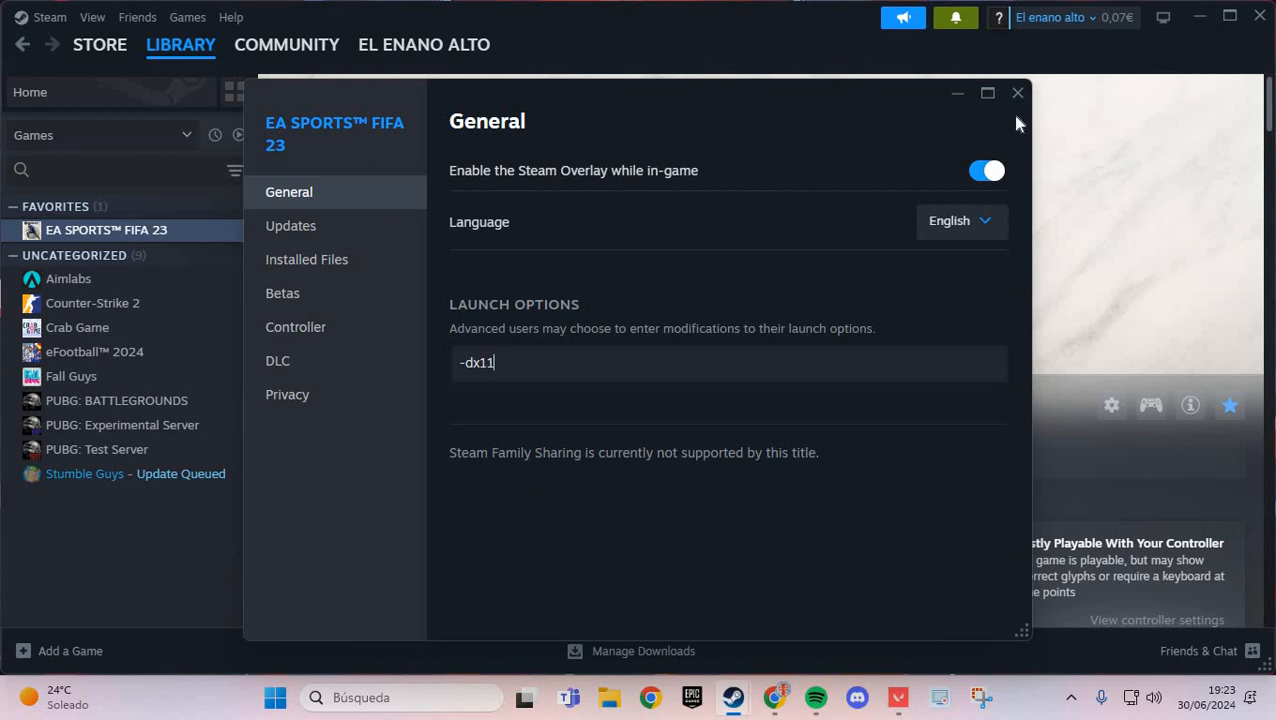
mouse_move(537, 478)
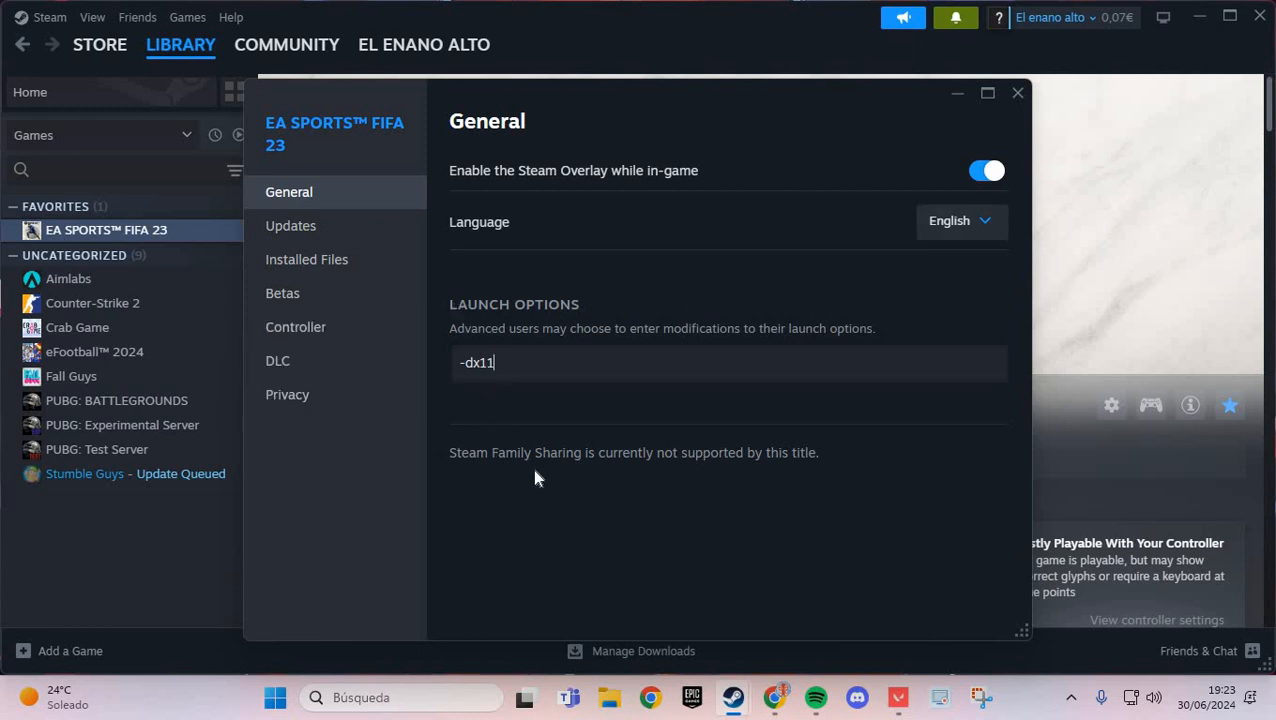
mouse_move(537, 485)
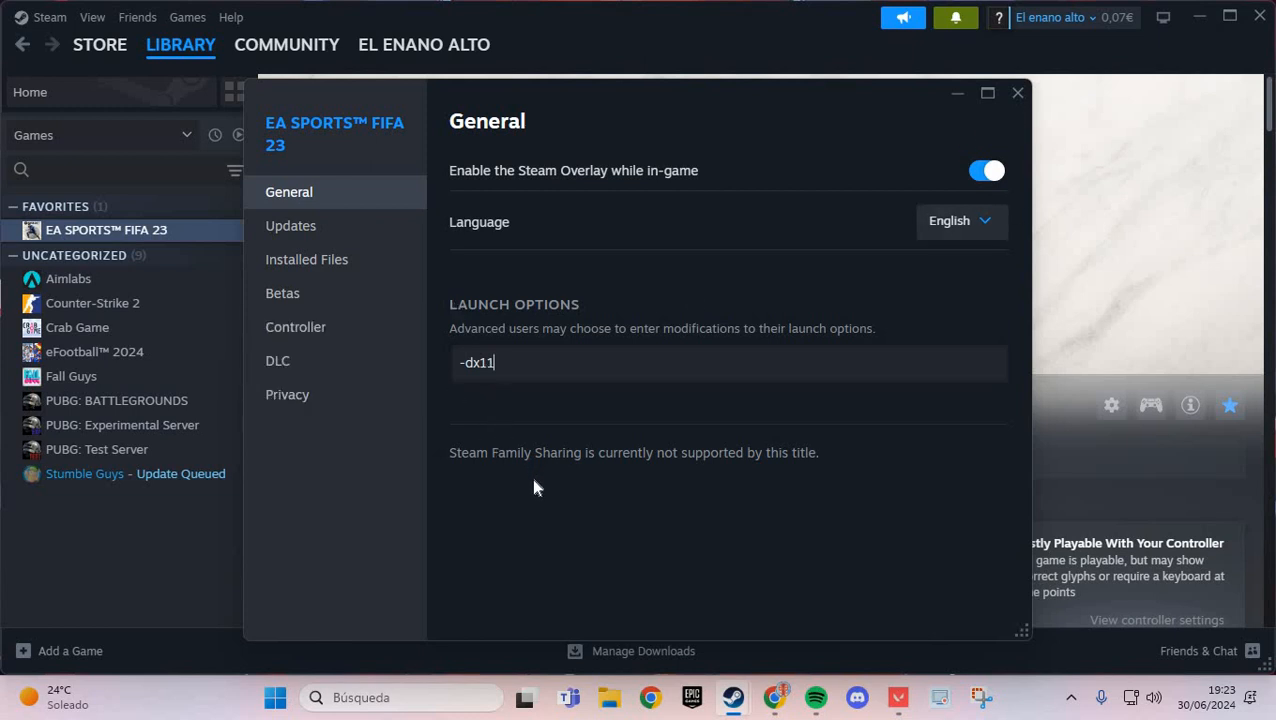
mouse_move(497, 467)
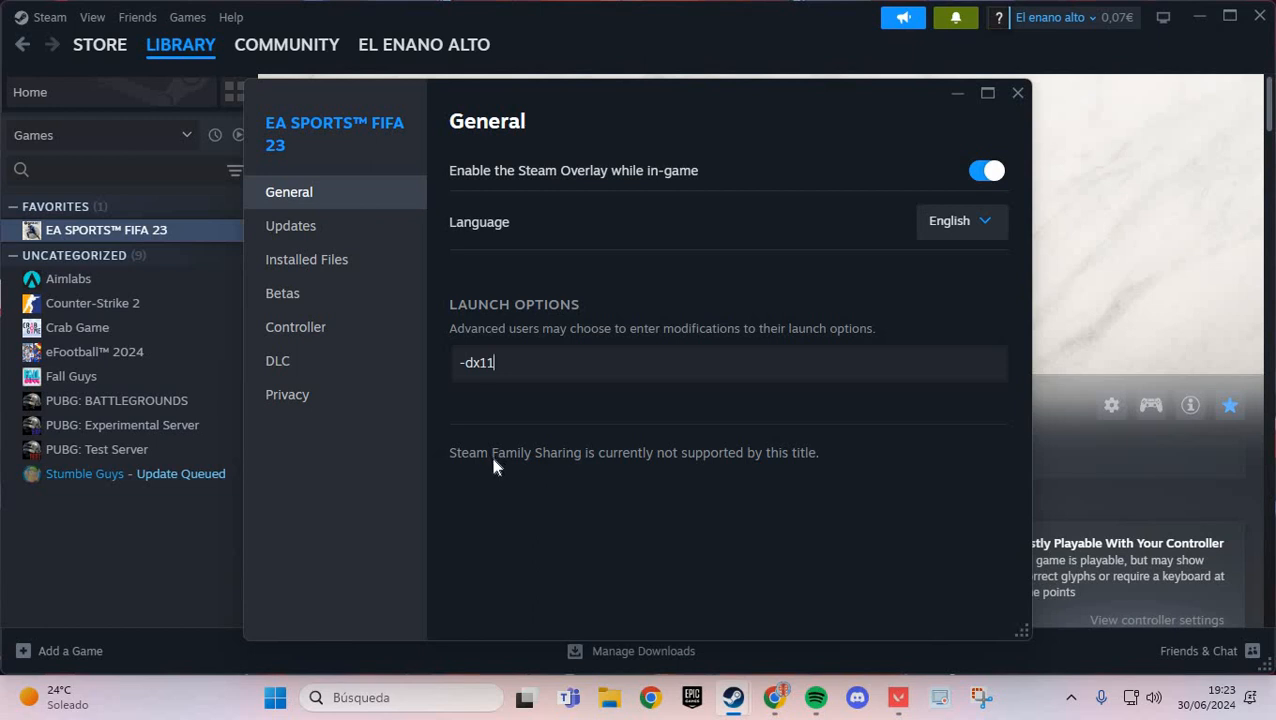